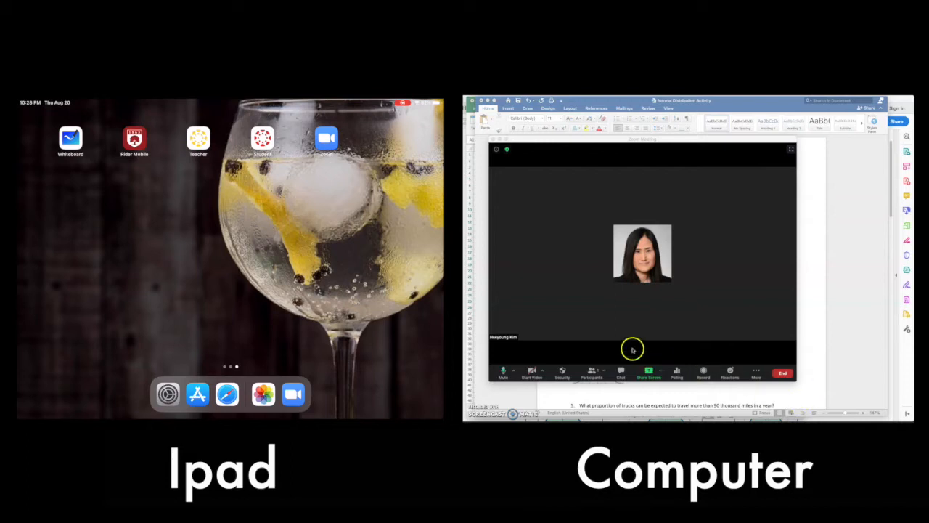
pyautogui.moveTo(505, 173)
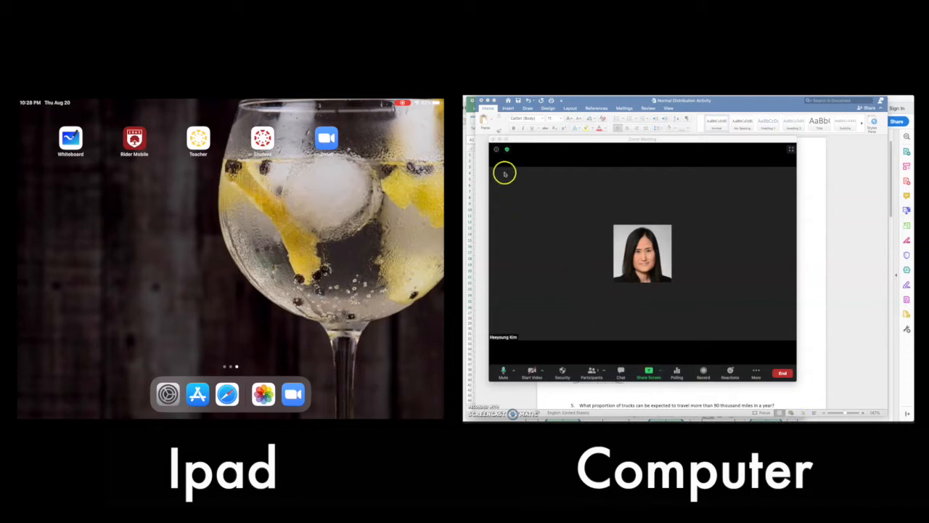
# Show the meeting details and ID for the iPad Annotation Demo meeting
pyautogui.click(507, 149)
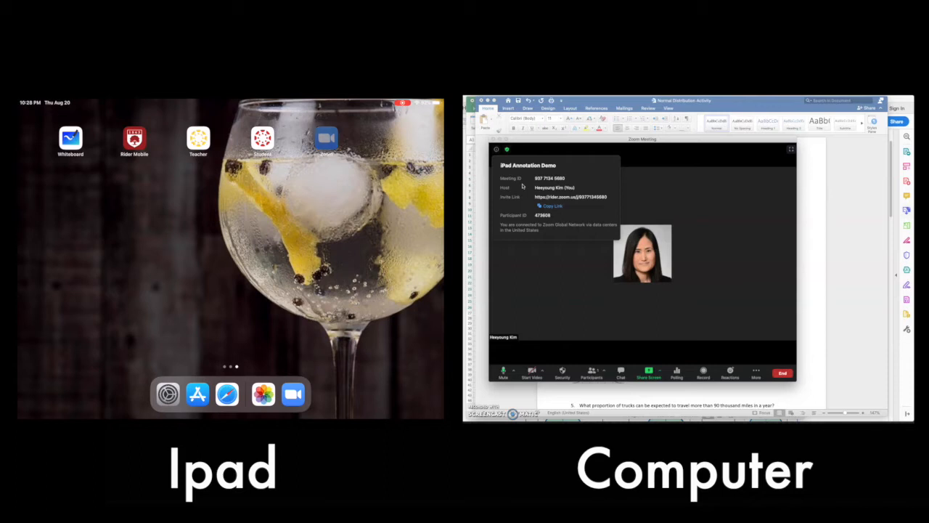
# Join the meeting from the iPad by entering meeting ID 937…, then show the host's Participants list
pyautogui.click(326, 138)
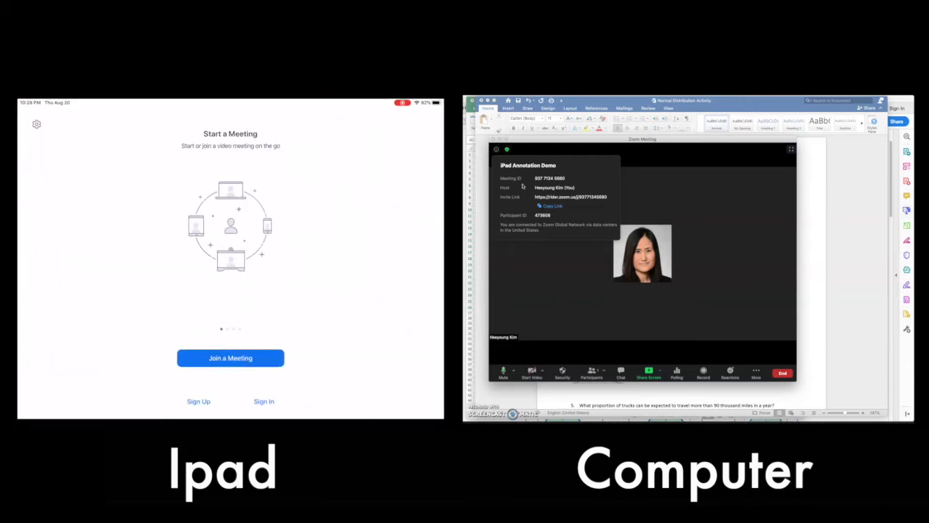
pyautogui.click(229, 357)
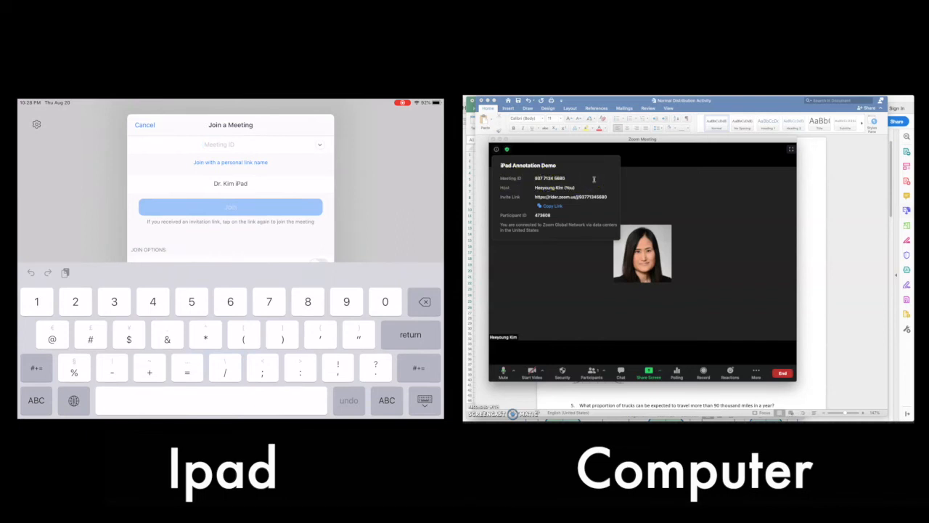
pyautogui.write('937')
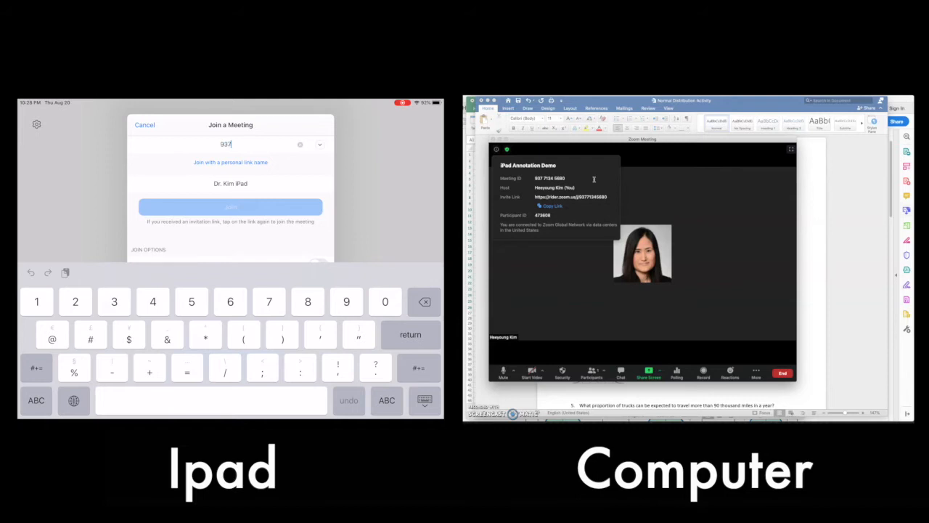
pyautogui.click(192, 301)
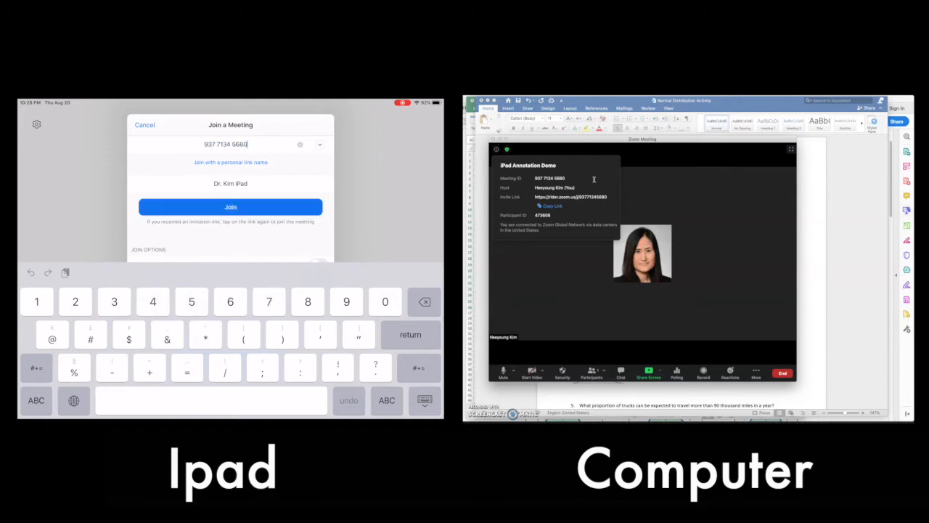
pyautogui.click(146, 125)
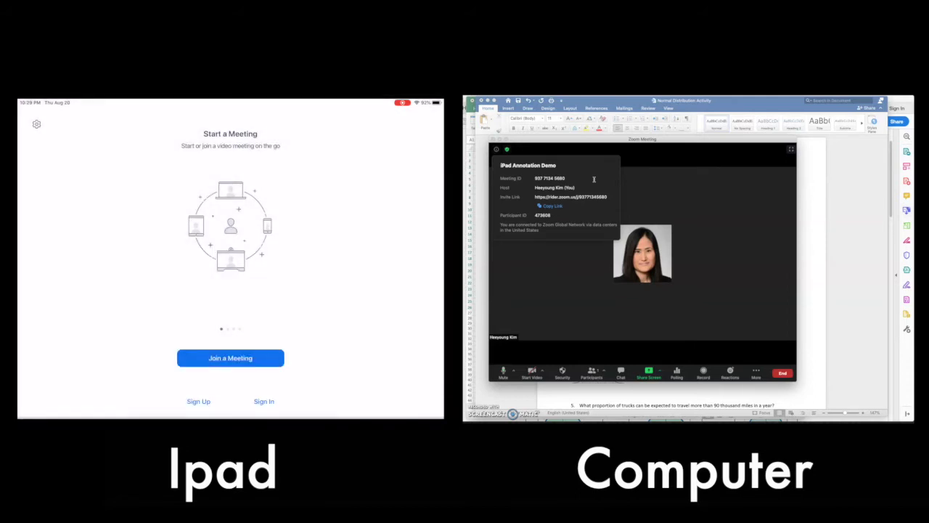
pyautogui.click(229, 358)
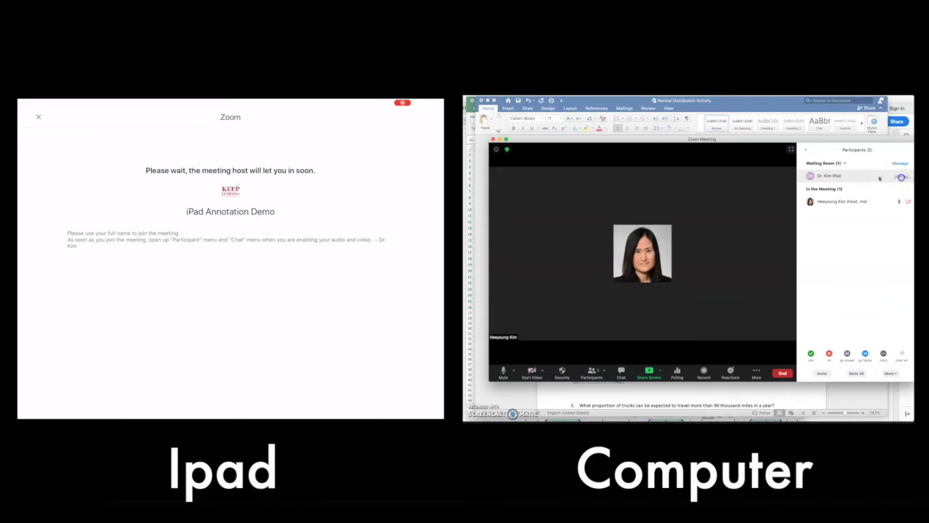
# Admit the iPad from the waiting room so it appears as participant "Dr. Kim iPad"
pyautogui.click(880, 177)
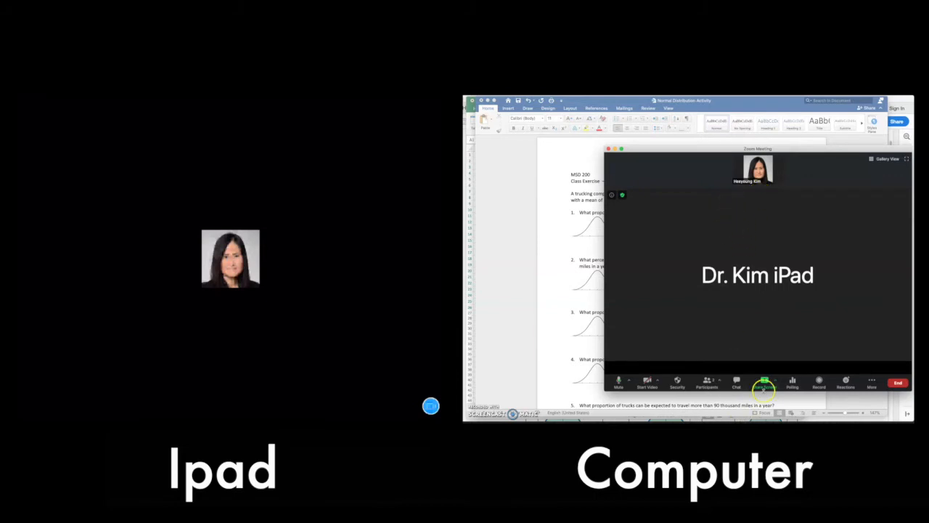
# Share the Microsoft Word worksheet window into the meeting
pyautogui.click(764, 384)
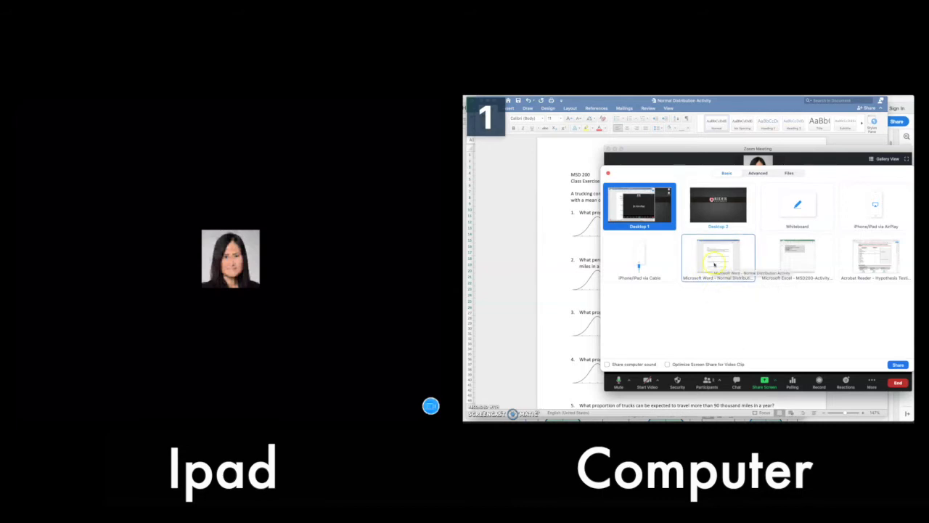
pyautogui.click(717, 258)
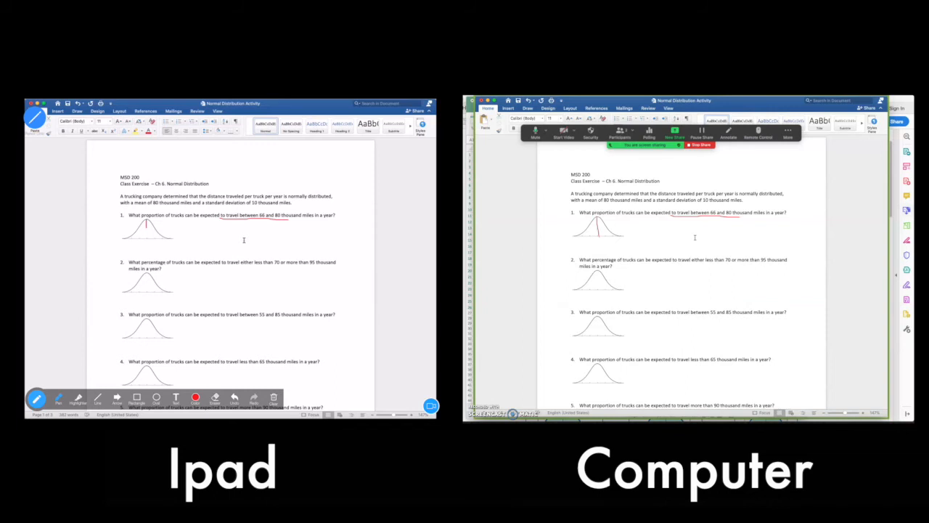
# Underline question 1's mileage range in red, circle in blue, then highlight key values in yellow
pyautogui.moveTo(148, 224); pyautogui.dragTo(148, 244)
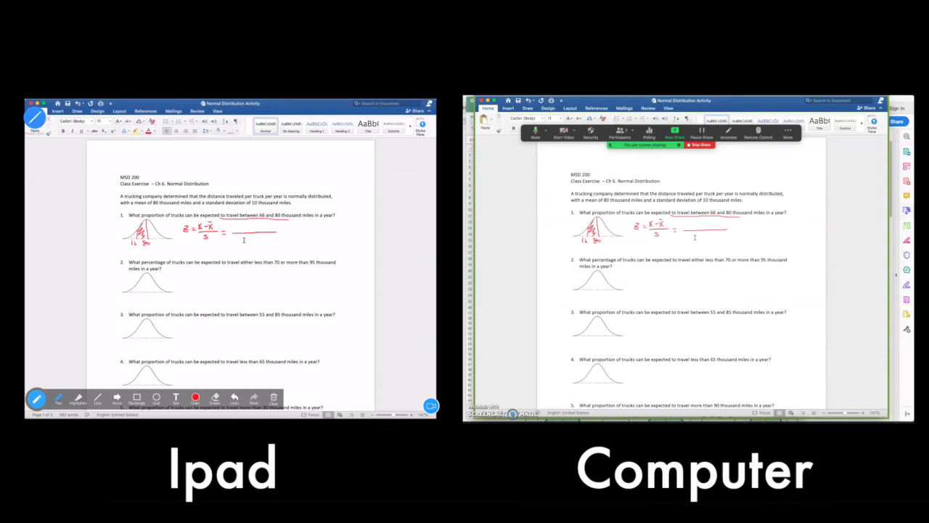
pyautogui.click(195, 399)
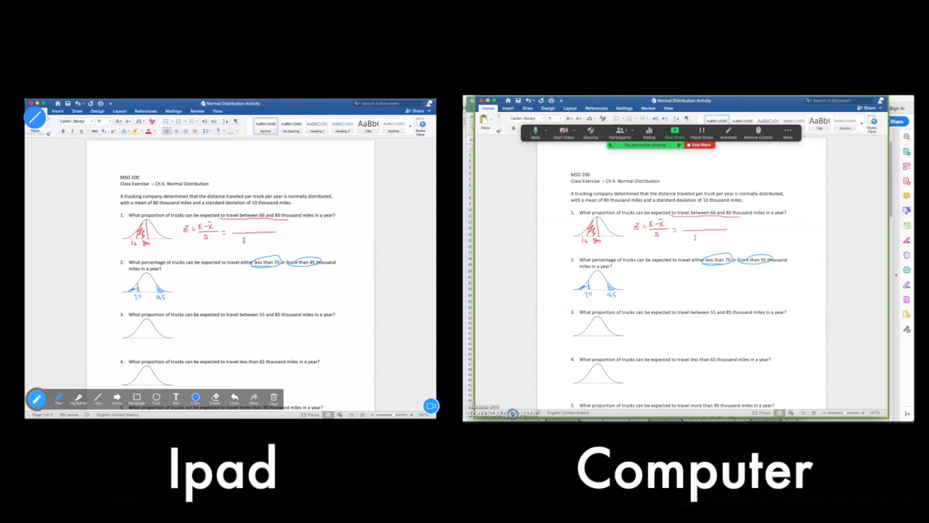
pyautogui.click(194, 398)
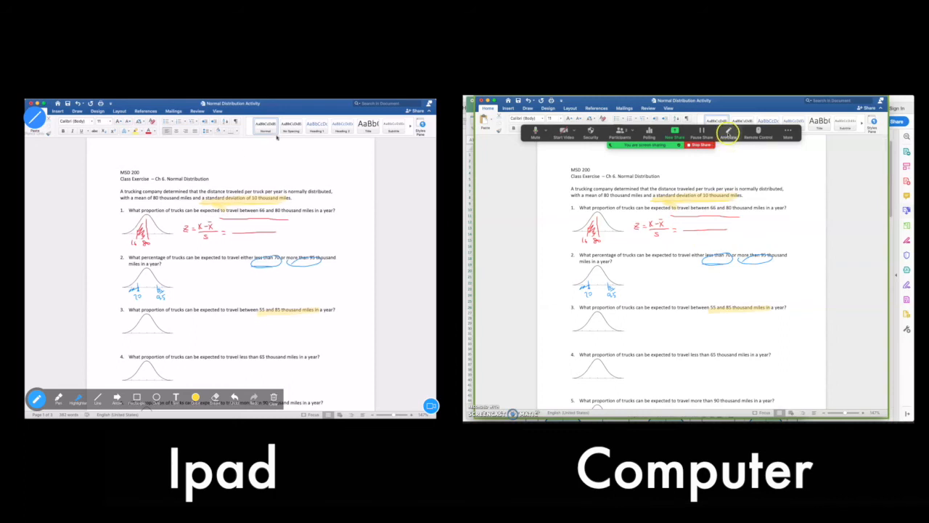
# Clear all drawings and switch the shared content to the Excel activity workbook
pyautogui.click(729, 133)
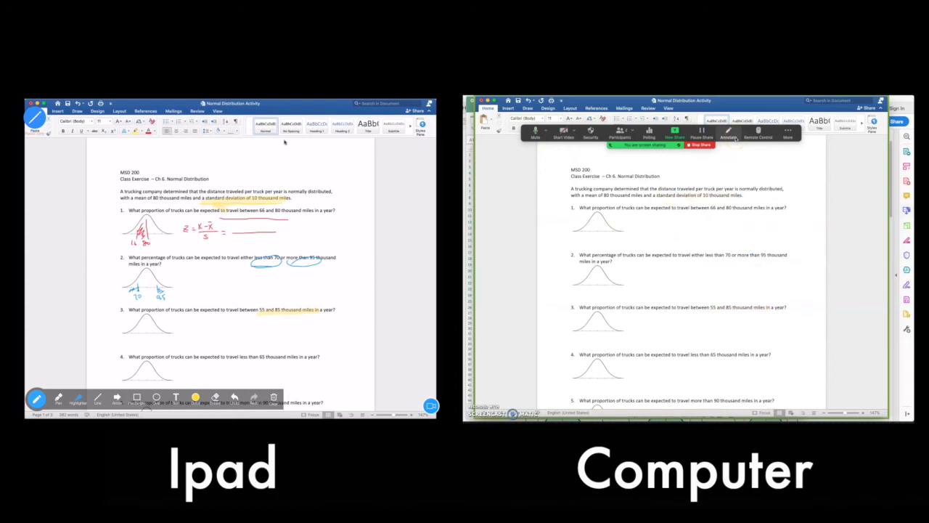
pyautogui.click(273, 398)
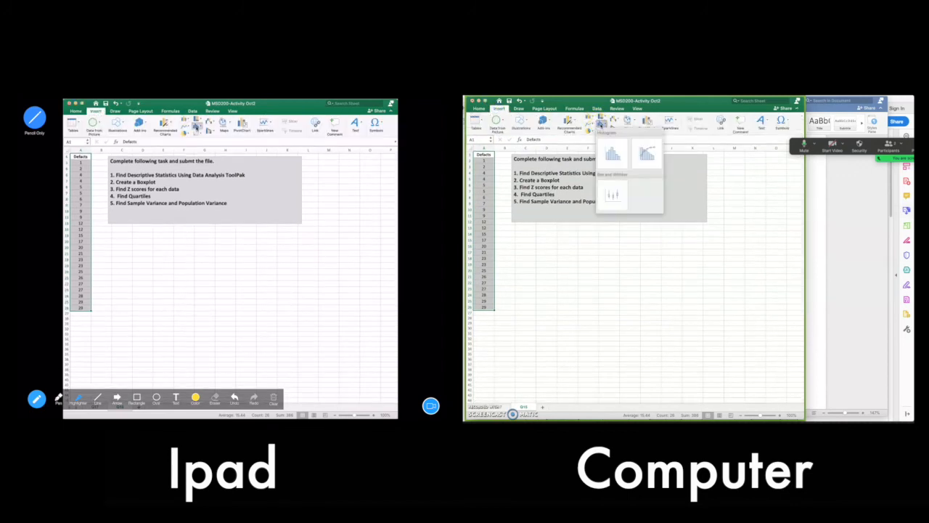
# Insert a histogram chart of the data column from the Statistic Chart menu
pyautogui.click(194, 400)
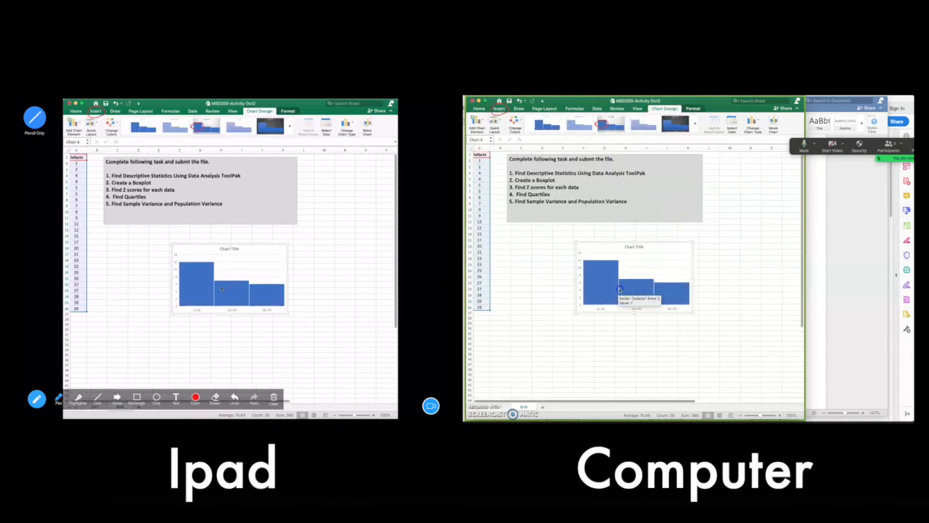
# Set the histogram to 6 bins in Format Data Series, then mark its left bars in red on the iPad
pyautogui.click(636, 290)
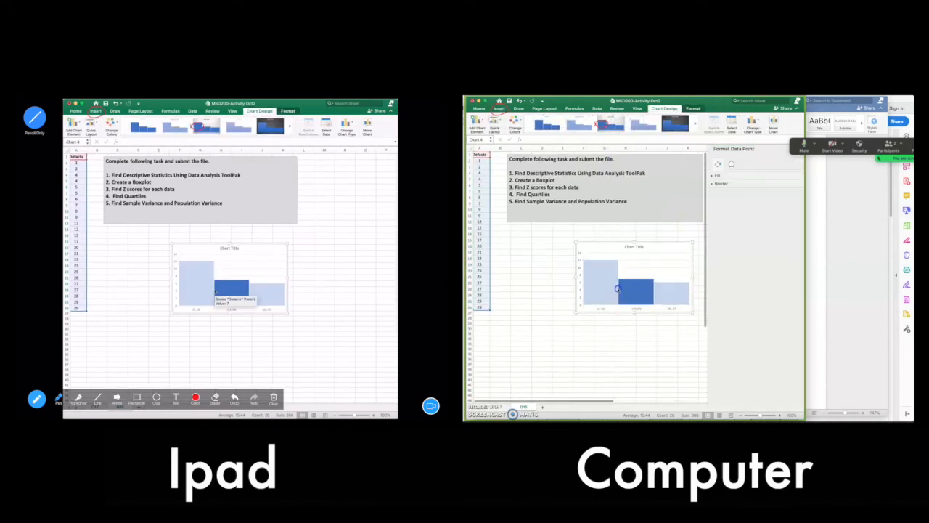
pyautogui.click(196, 283)
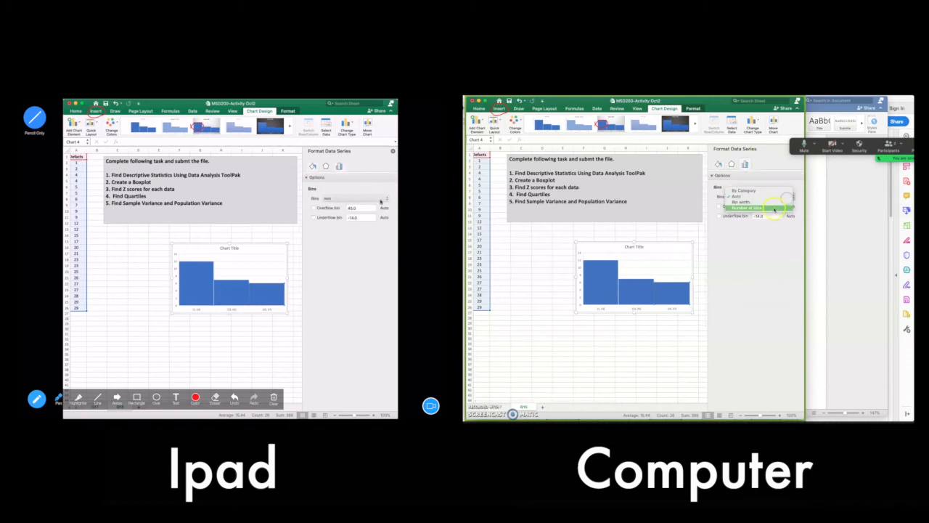
pyautogui.click(746, 206)
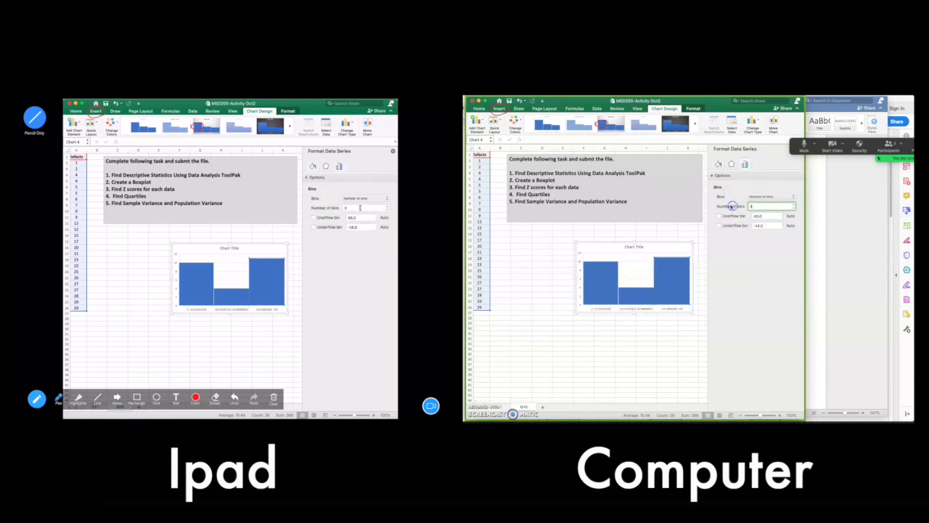
pyautogui.write('6')
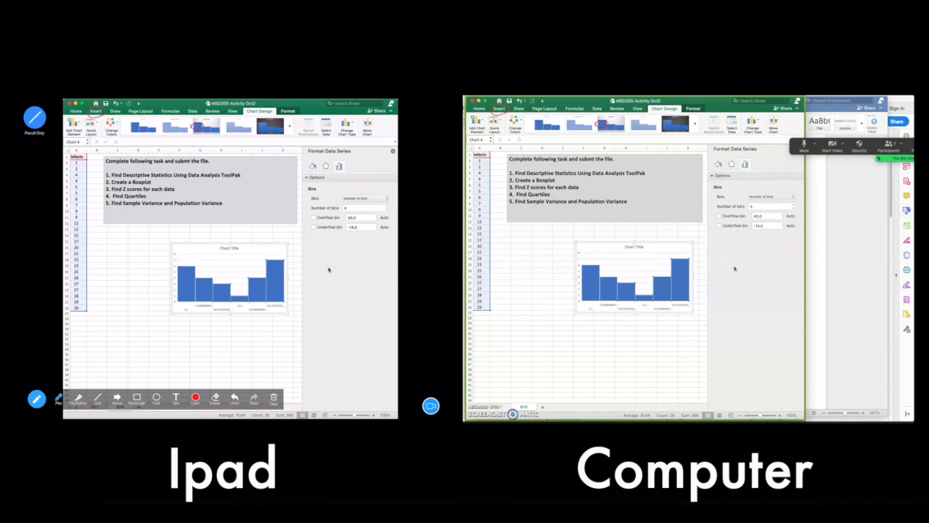
pyautogui.moveTo(177, 301); pyautogui.dragTo(194, 288)
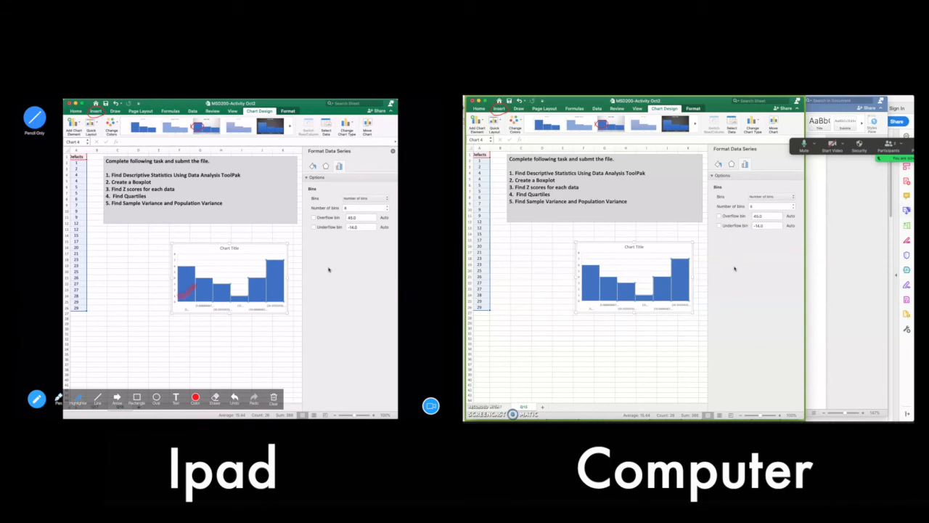